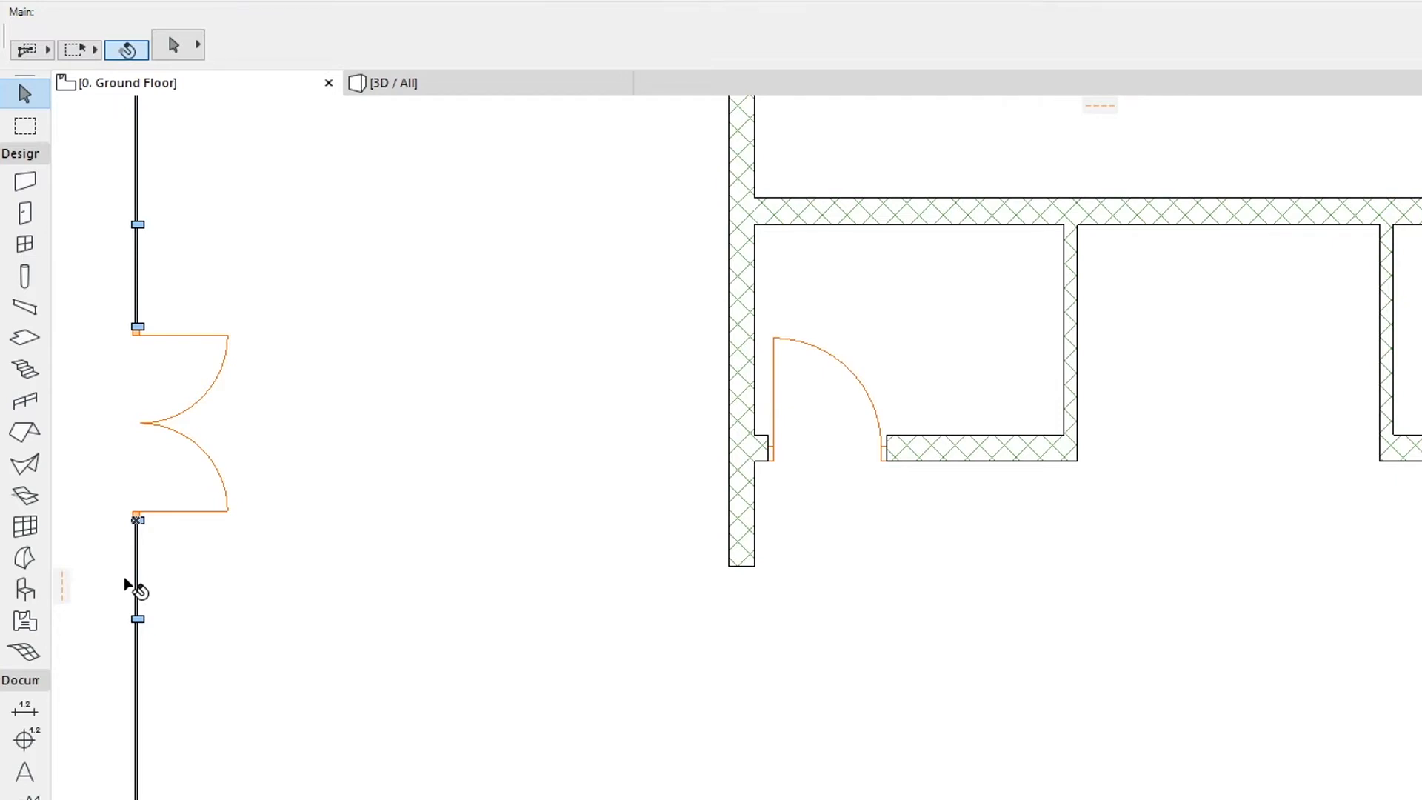
# Pick the double bed from the Object tool's favourites, ready to place.
pyautogui.click(26, 588)
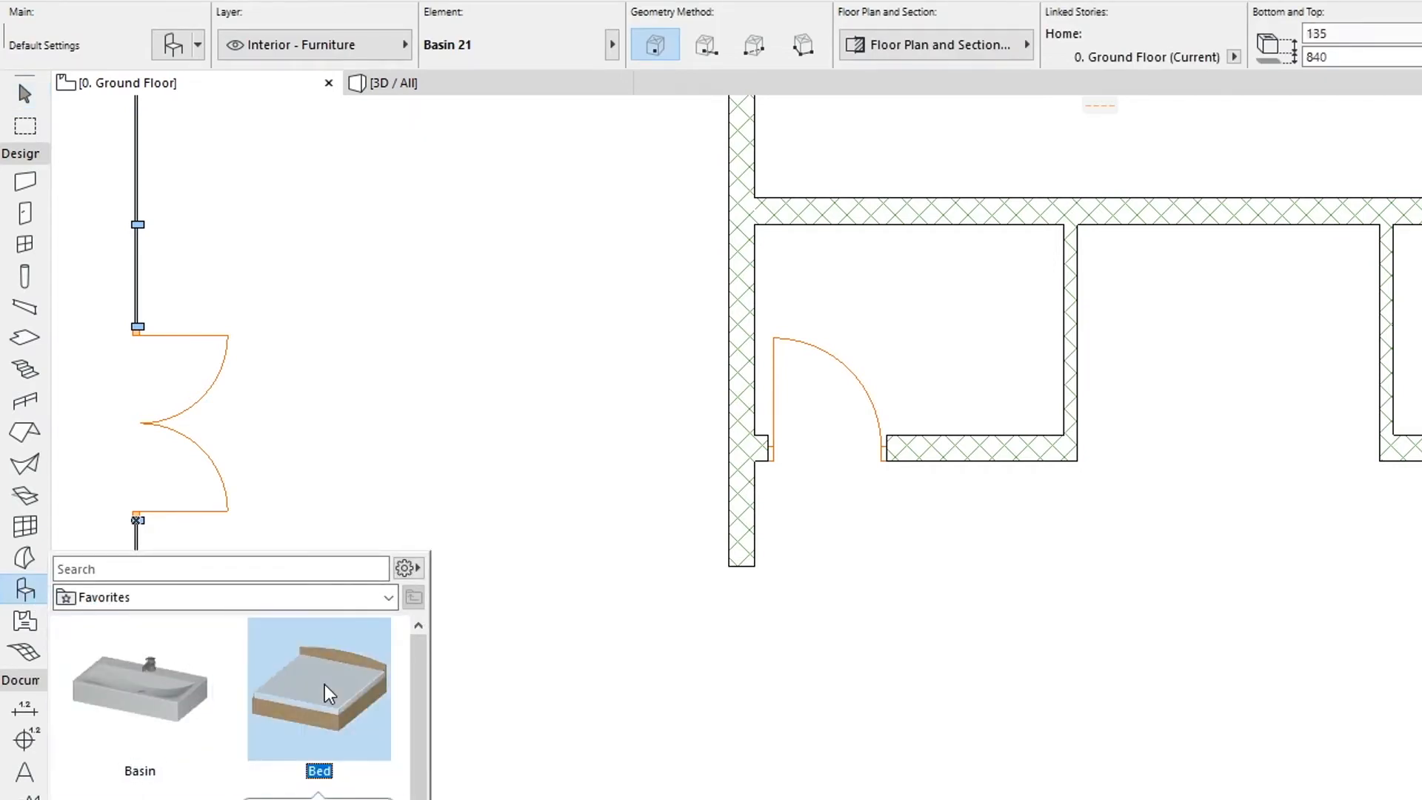
pyautogui.click(318, 688)
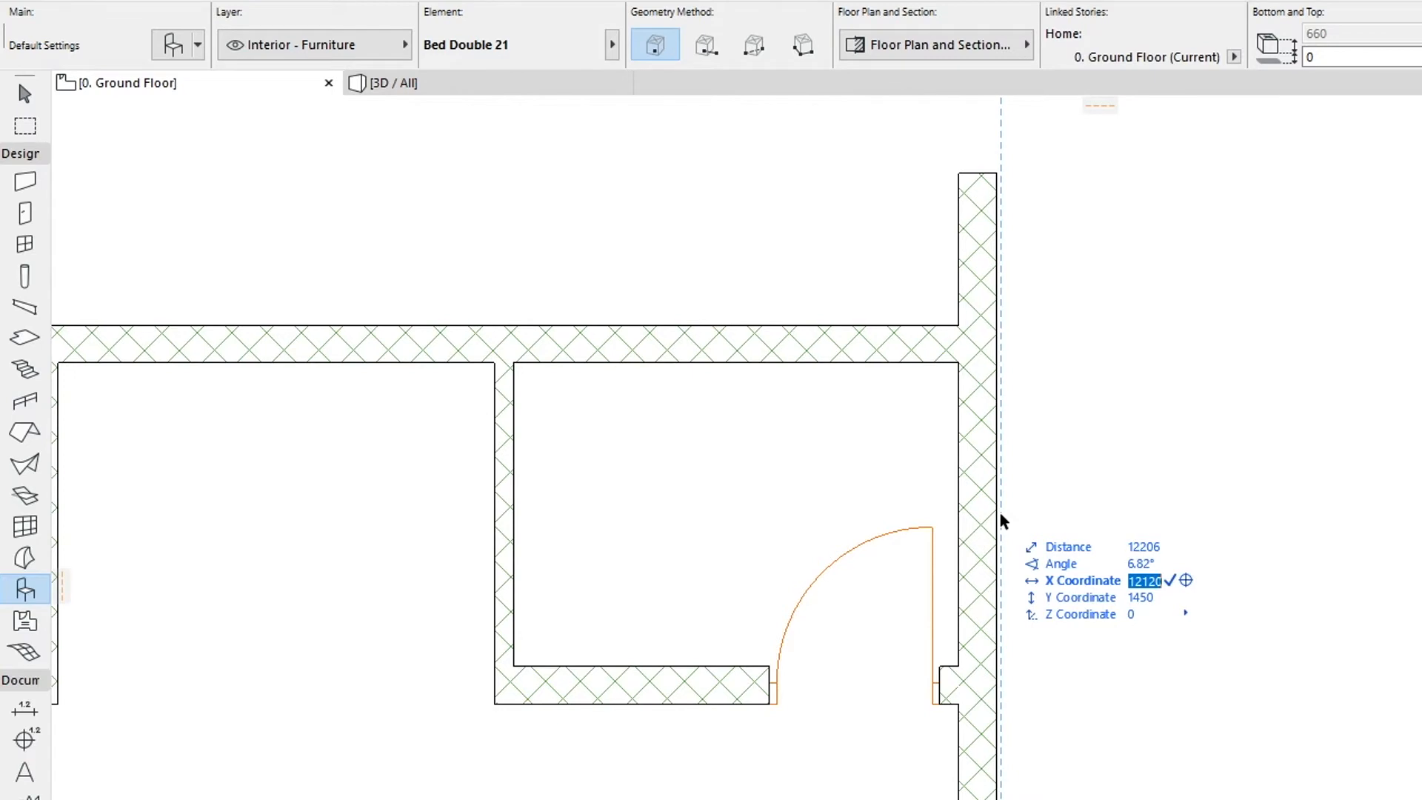
# Place the bed, then drop the Office Workstation midway between two wall corners.
pyautogui.click(1003, 517)
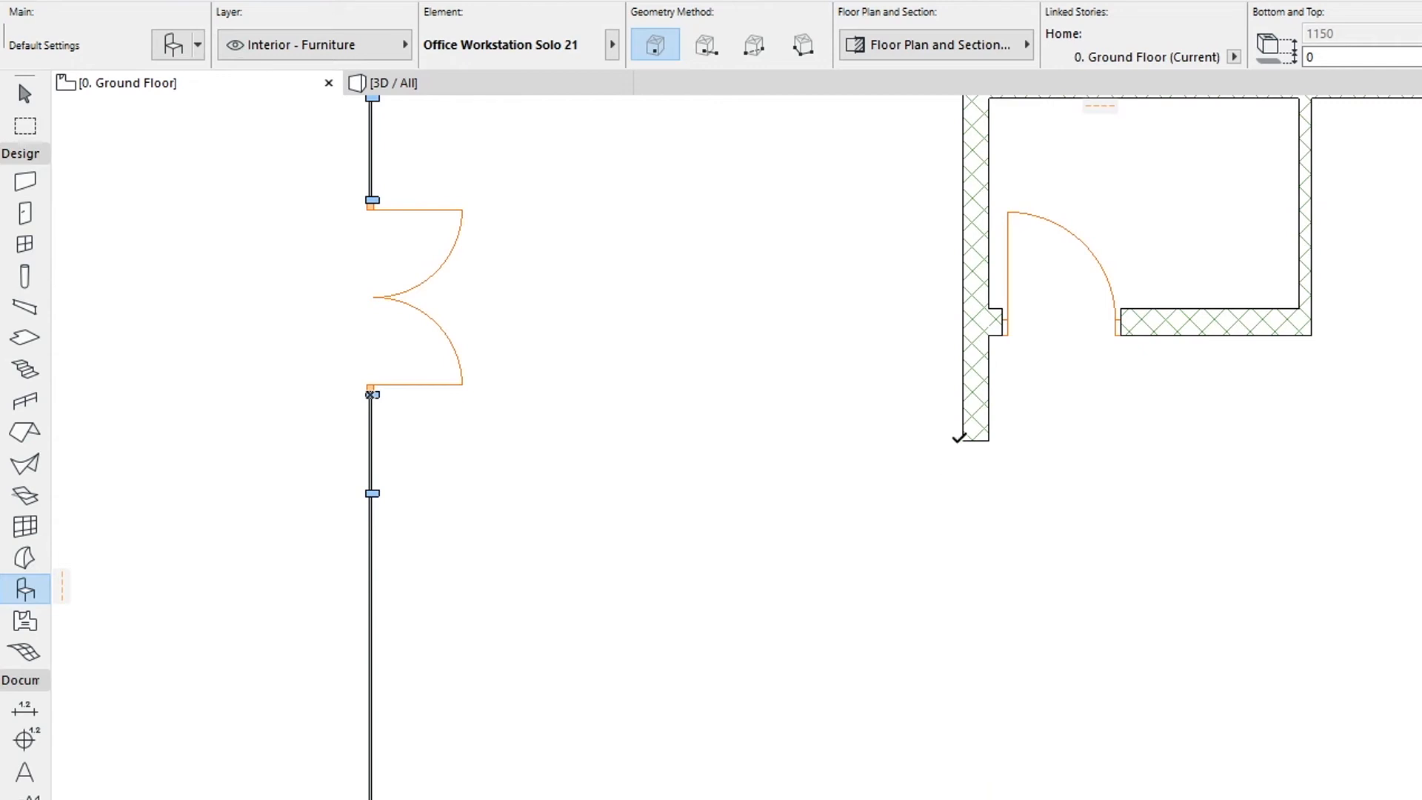
pyautogui.moveTo(961, 437)
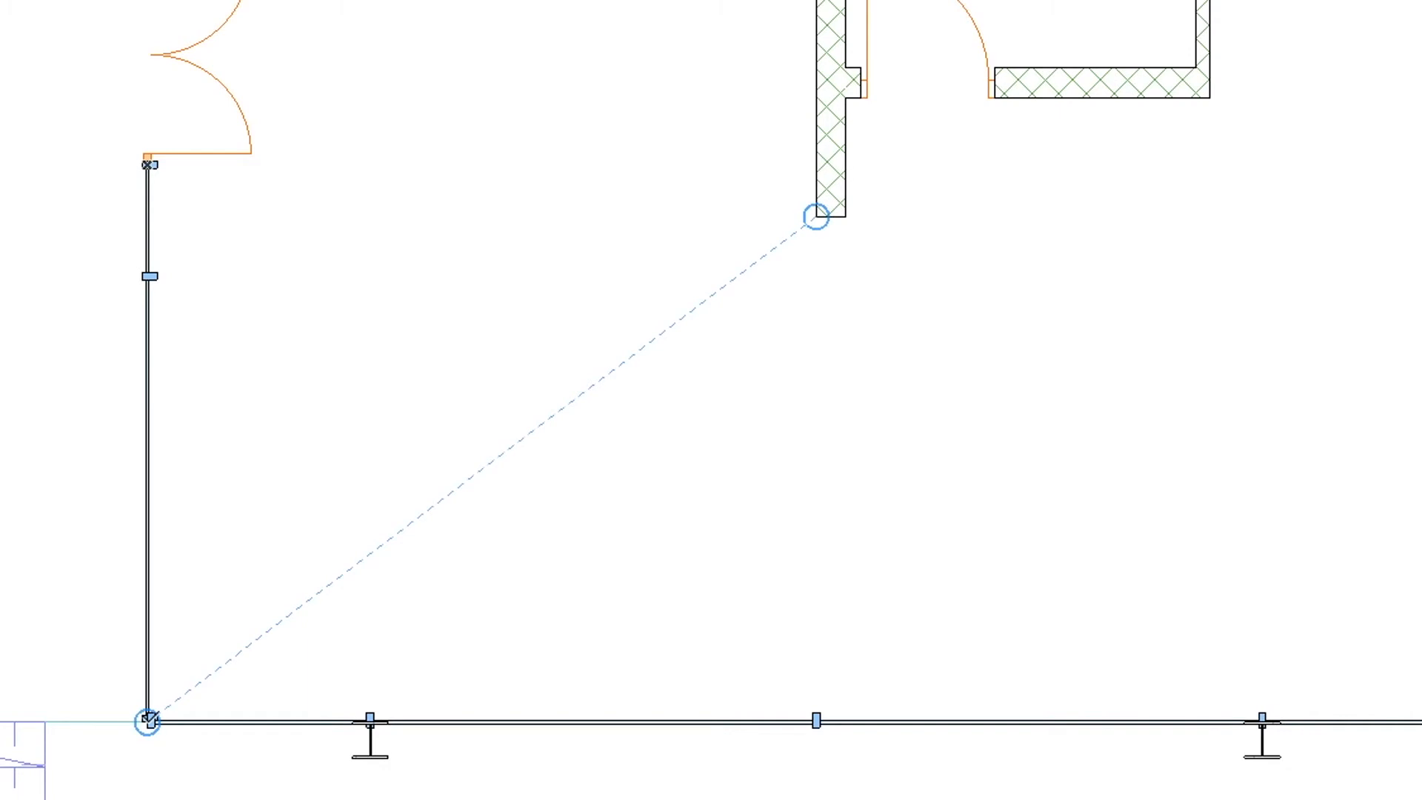
pyautogui.moveTo(436, 508)
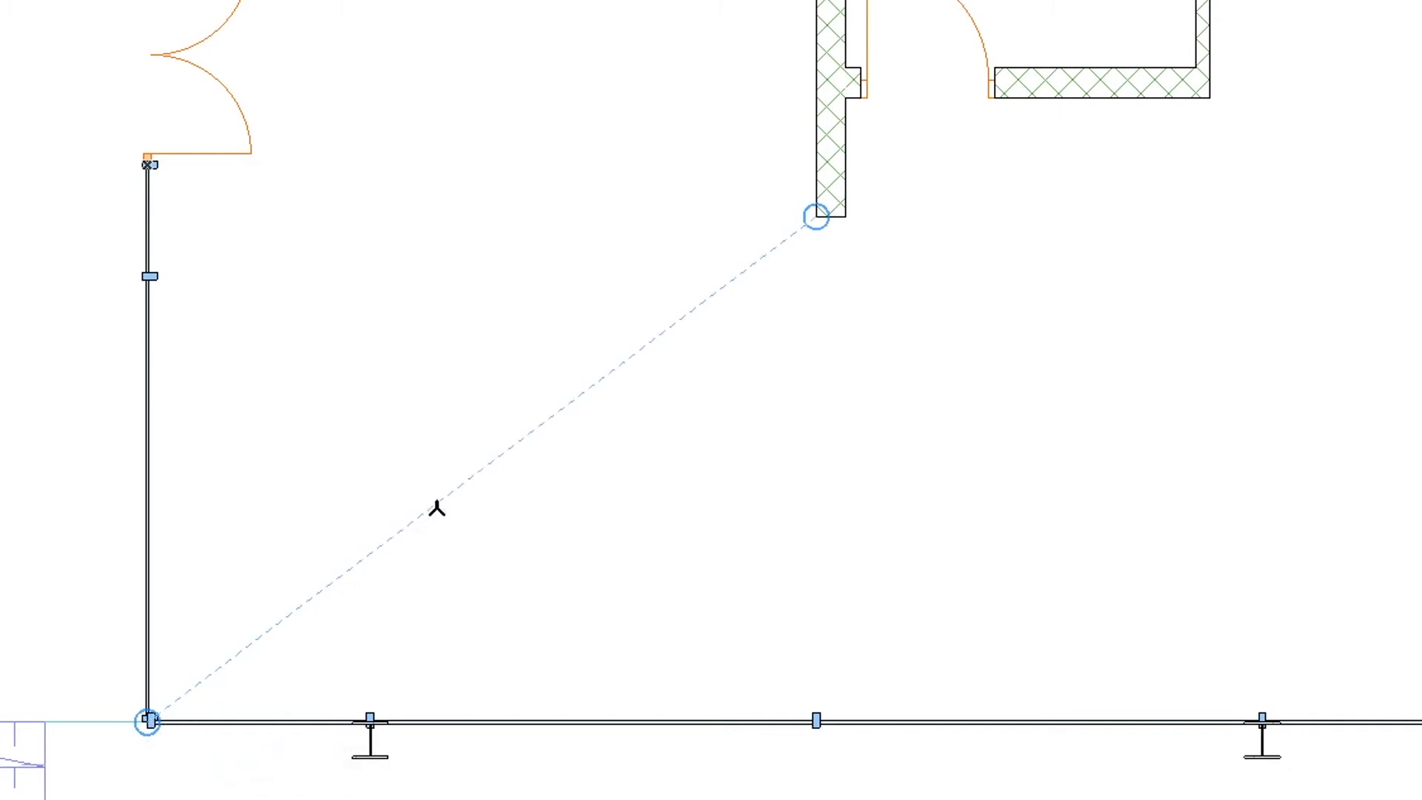
pyautogui.moveTo(813, 220)
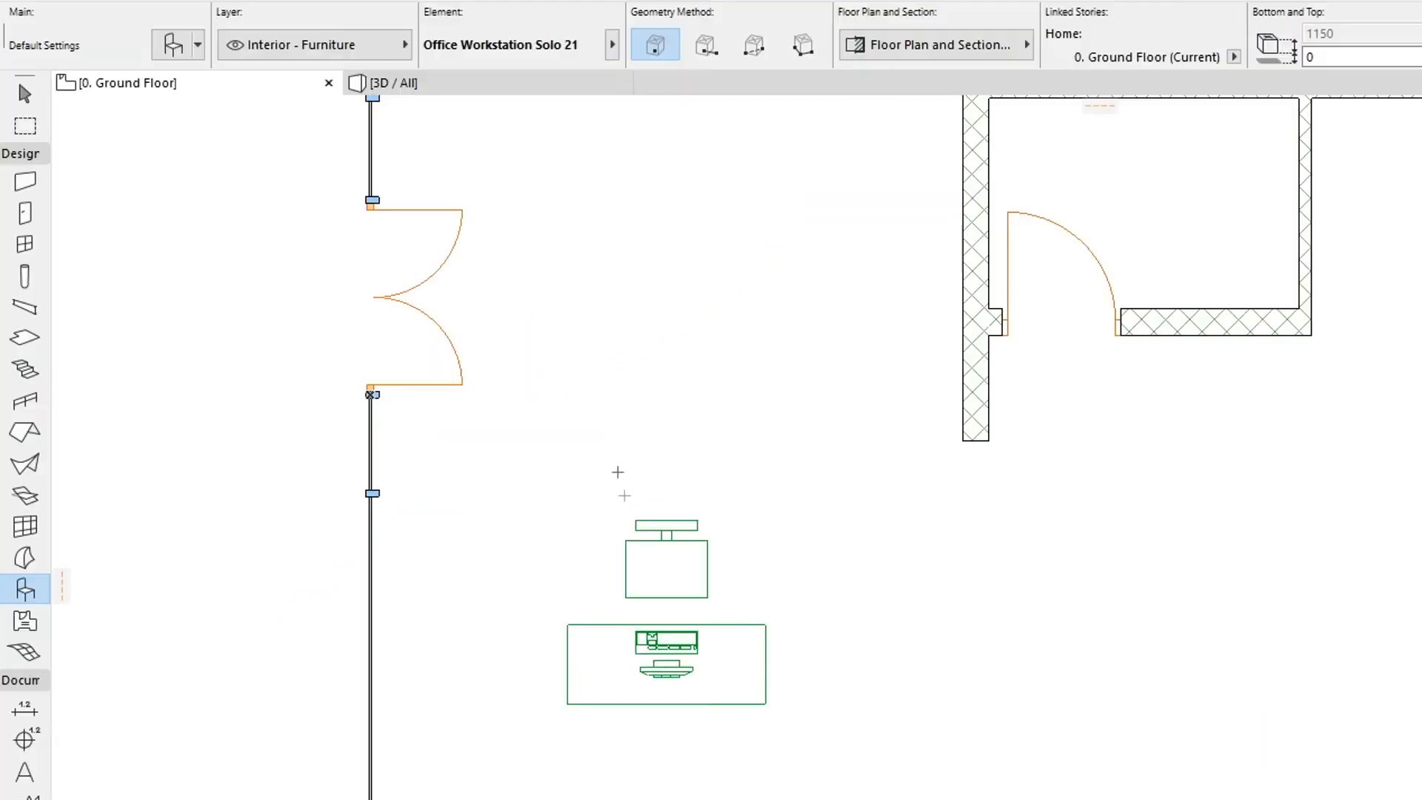
pyautogui.click(196, 43)
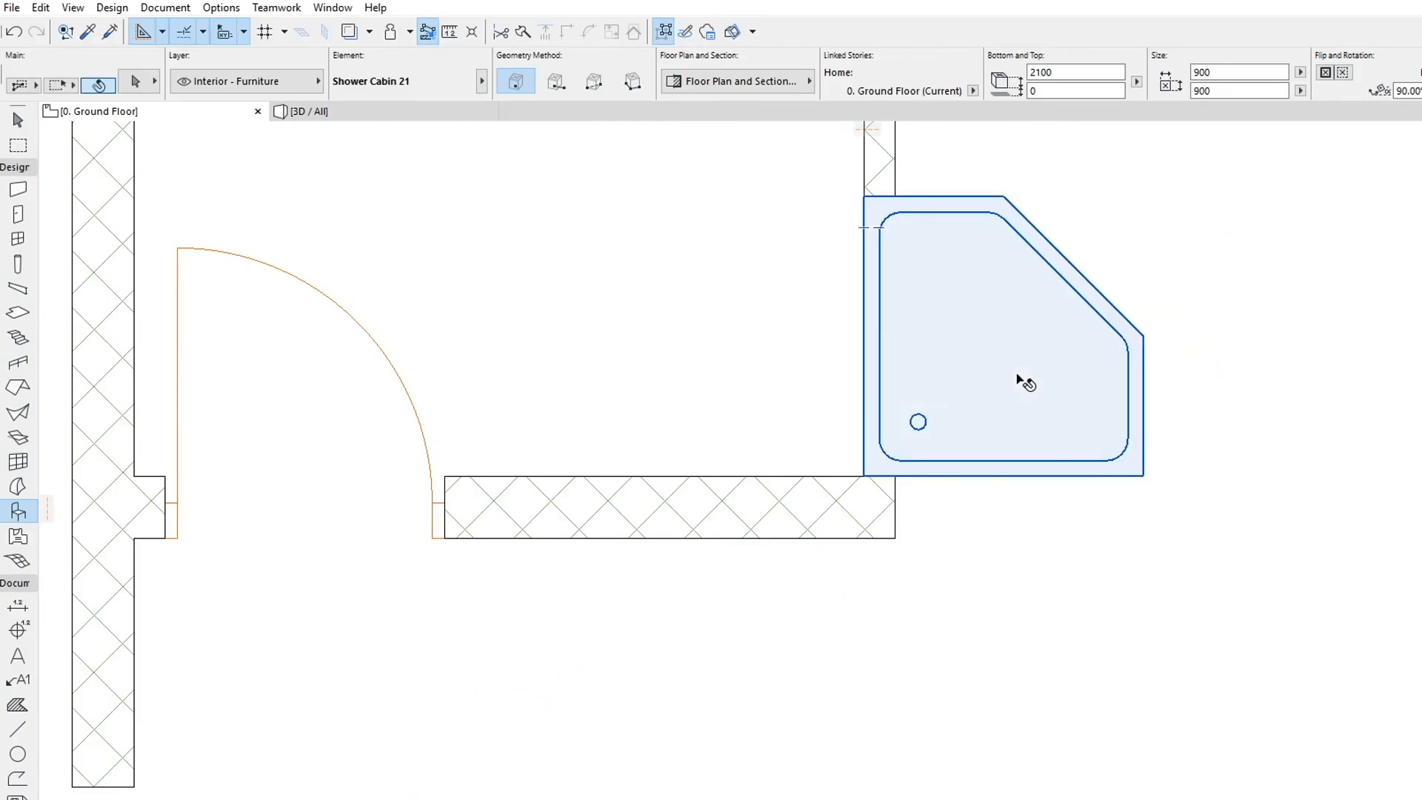
# Select the shower cabin just placed in the small room's corner.
pyautogui.click(1002, 381)
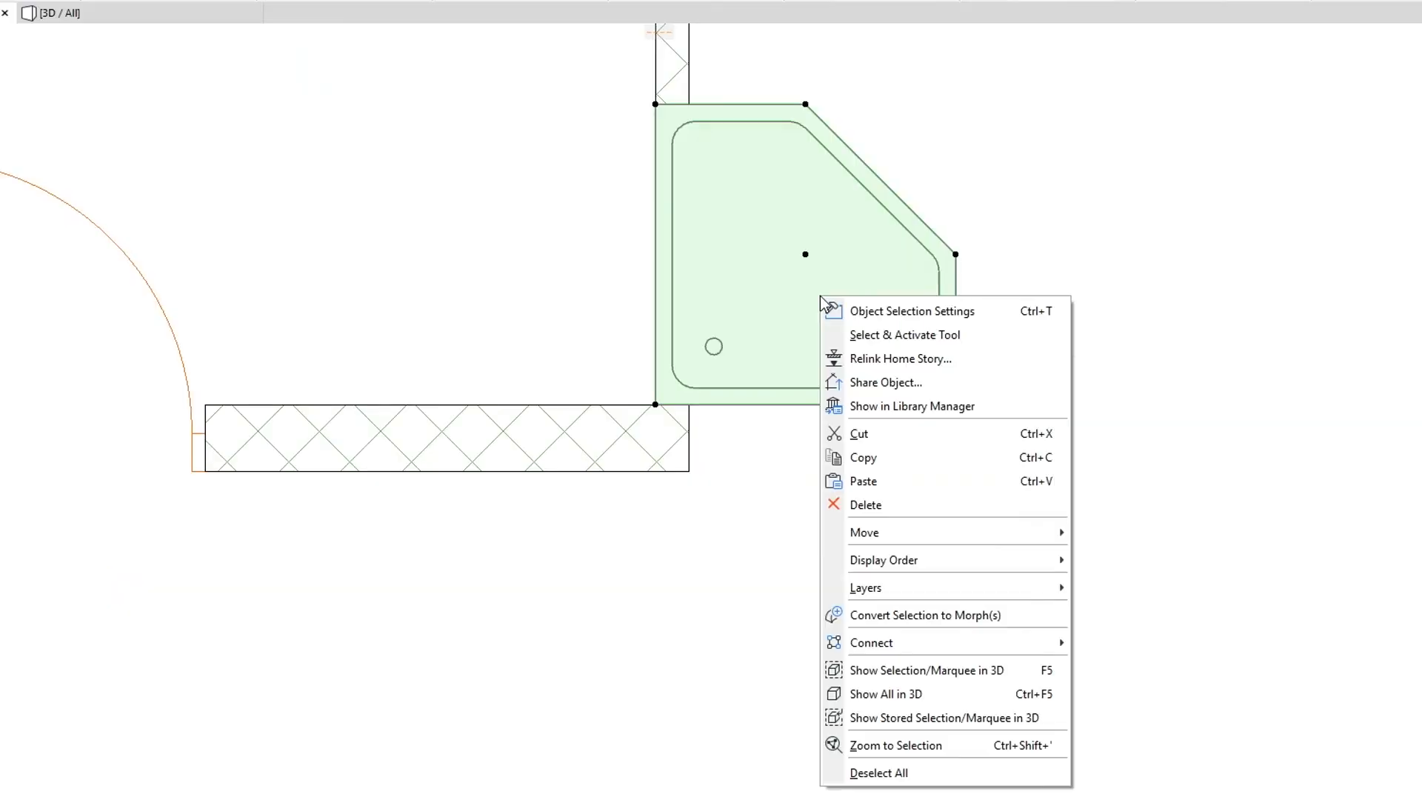
pyautogui.moveTo(1012, 531)
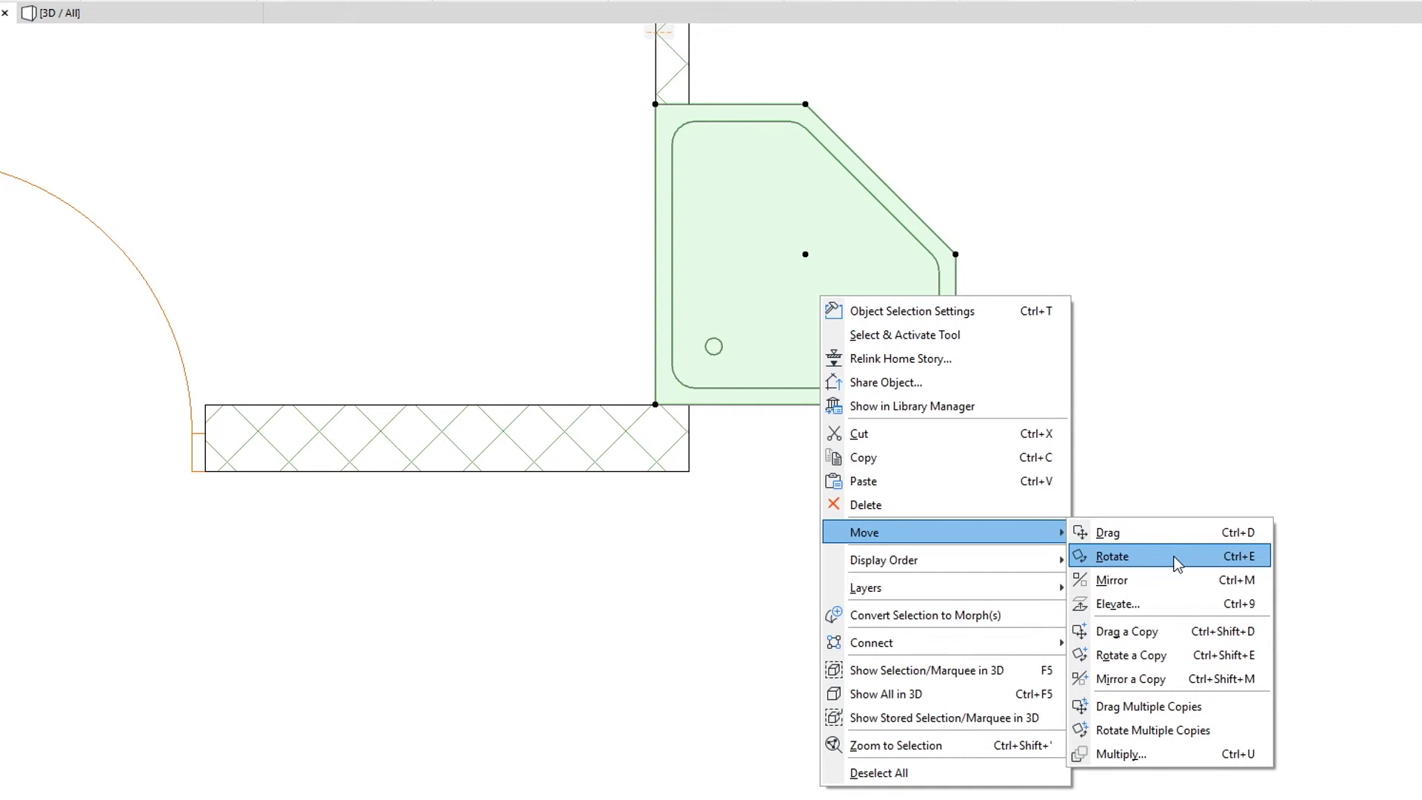
# Start rotating the shower cabin about a picked centre toward the other wall corner.
pyautogui.click(1112, 555)
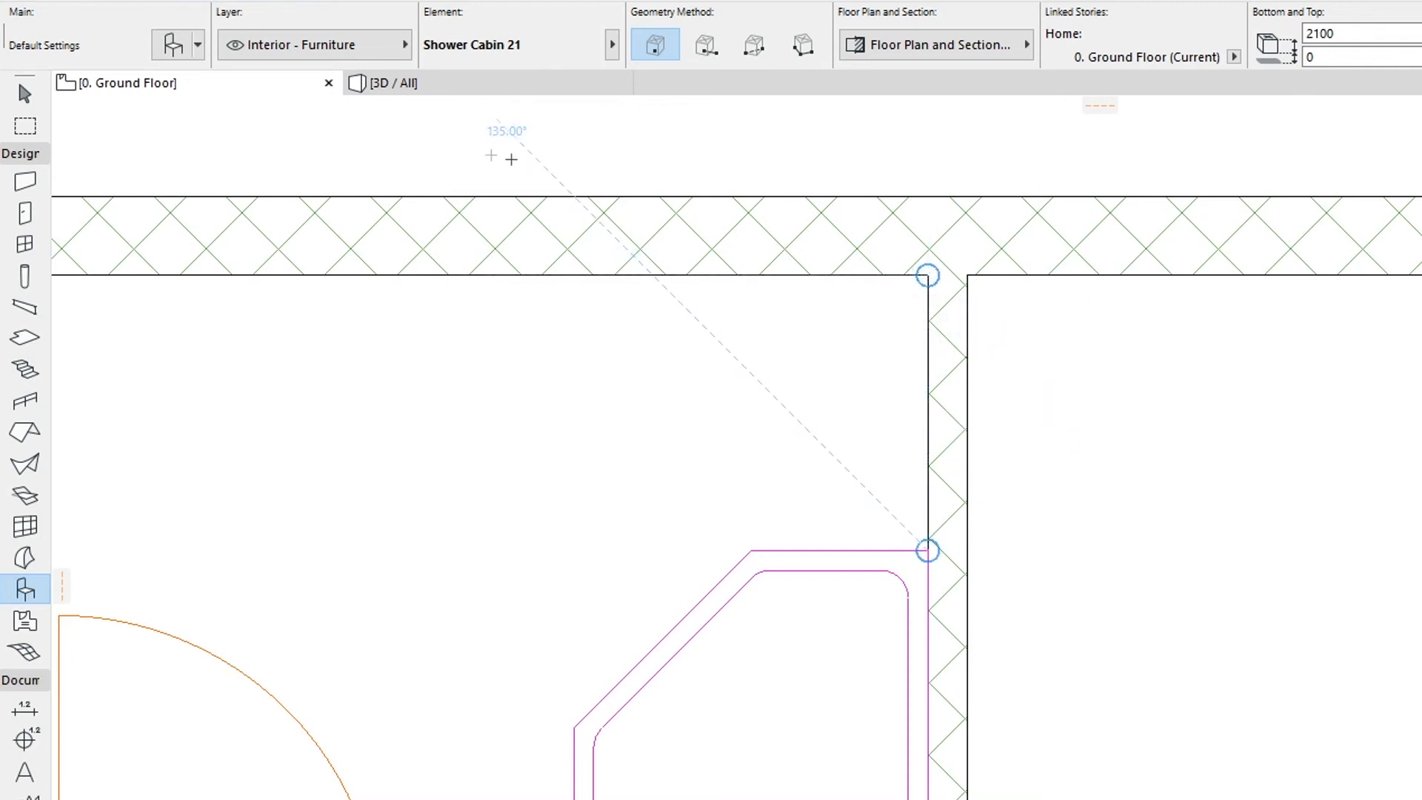
# Choose the WC from the favourite objects to place beside the rotated shower cabin.
pyautogui.click(195, 45)
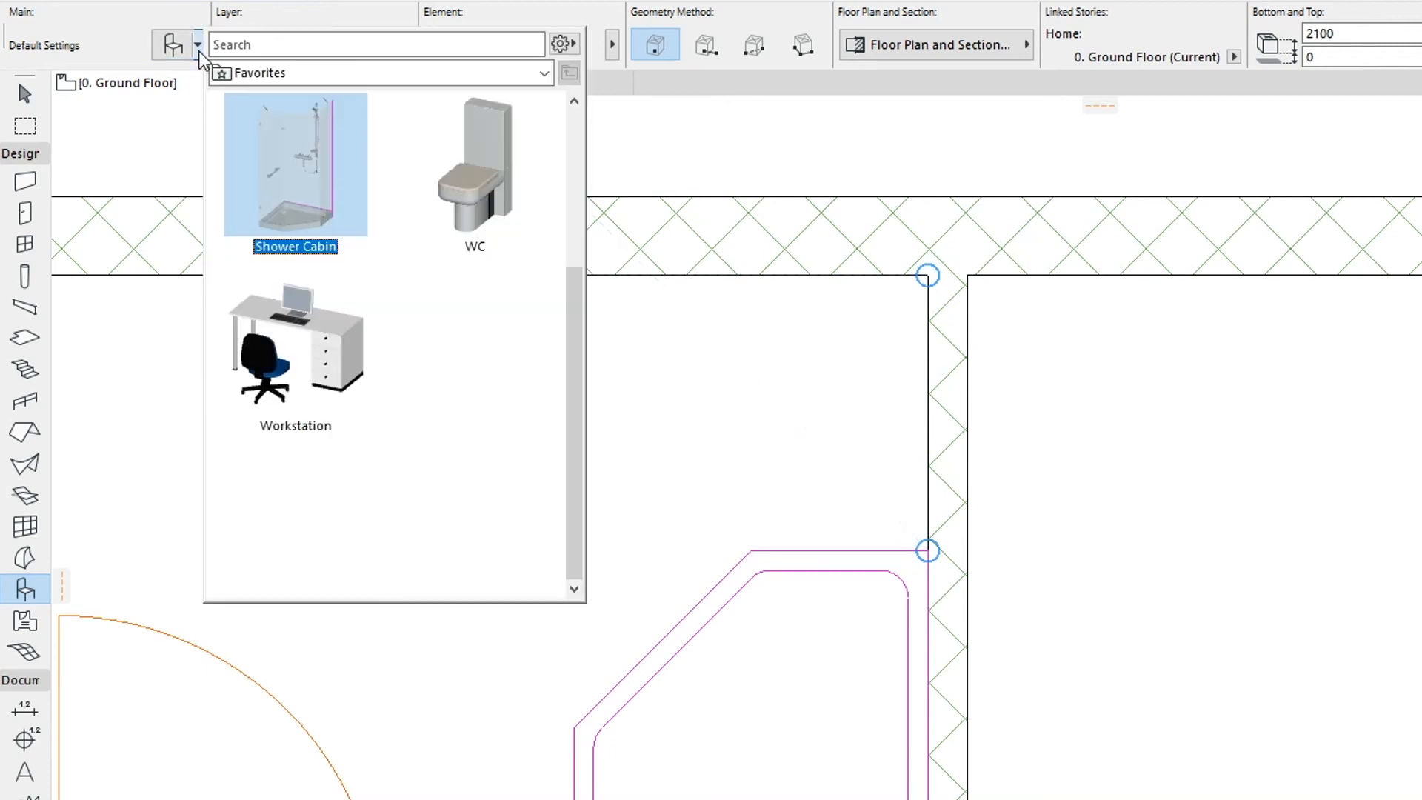
pyautogui.doubleClick(474, 163)
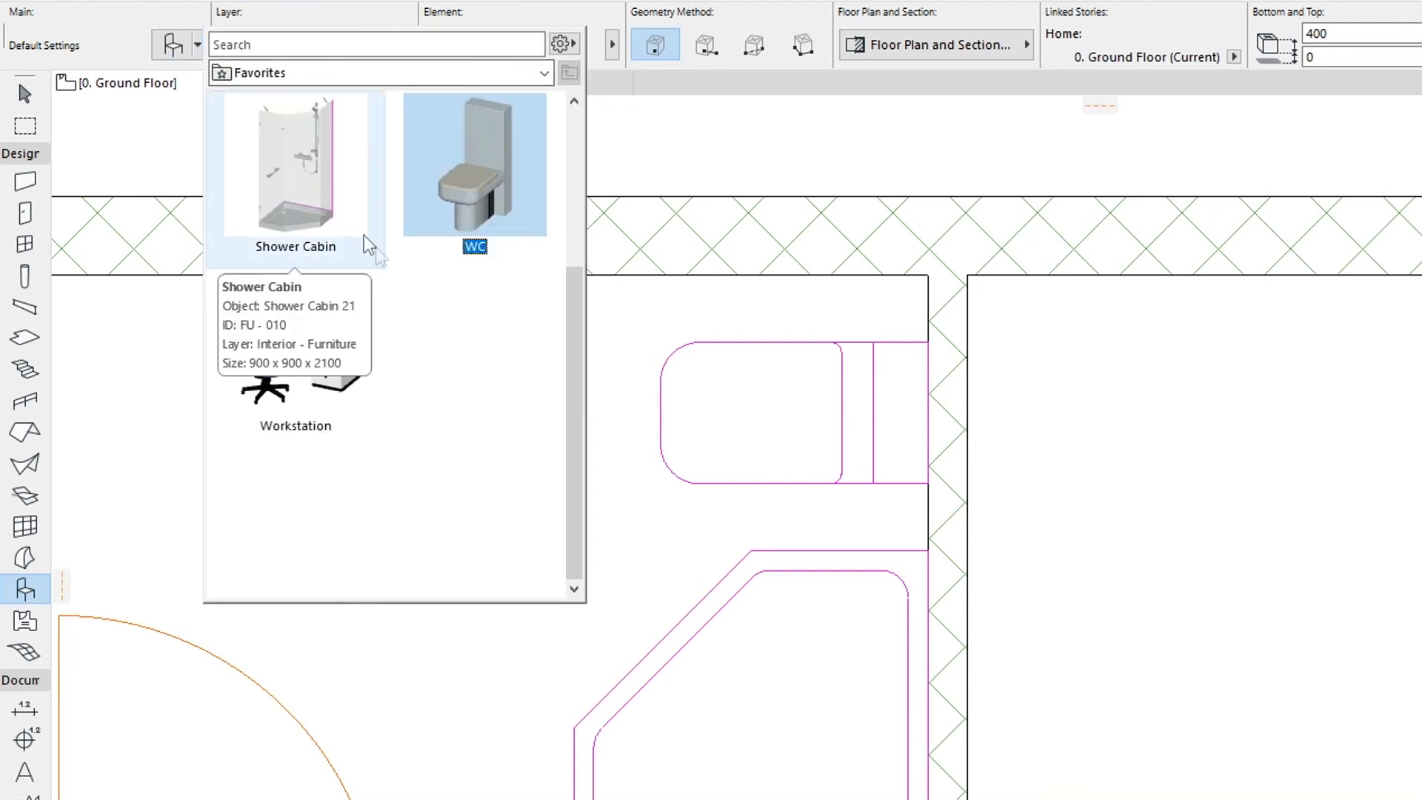
# Place the Basin from favourites against the bathroom's top wall above the door.
pyautogui.scroll(-3)
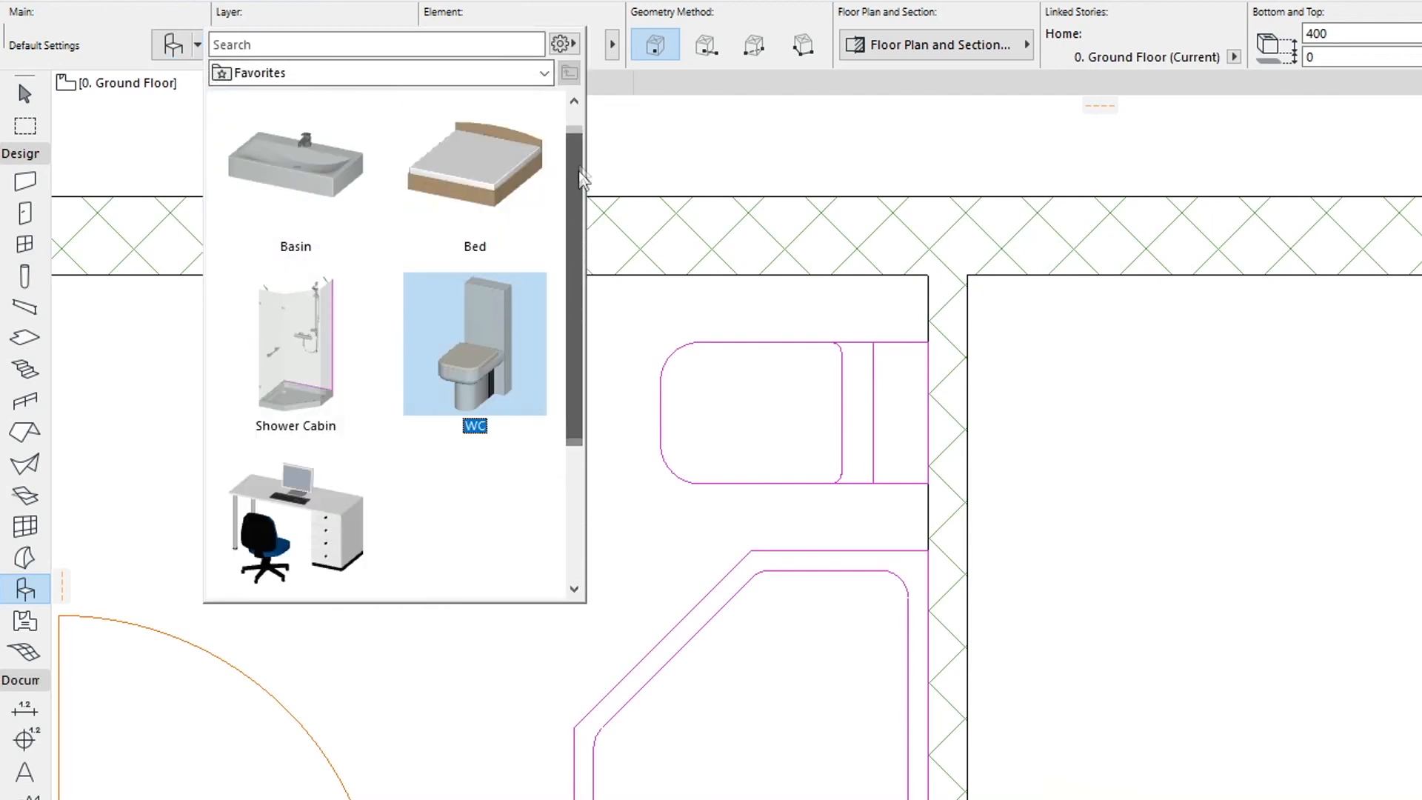
pyautogui.click(294, 164)
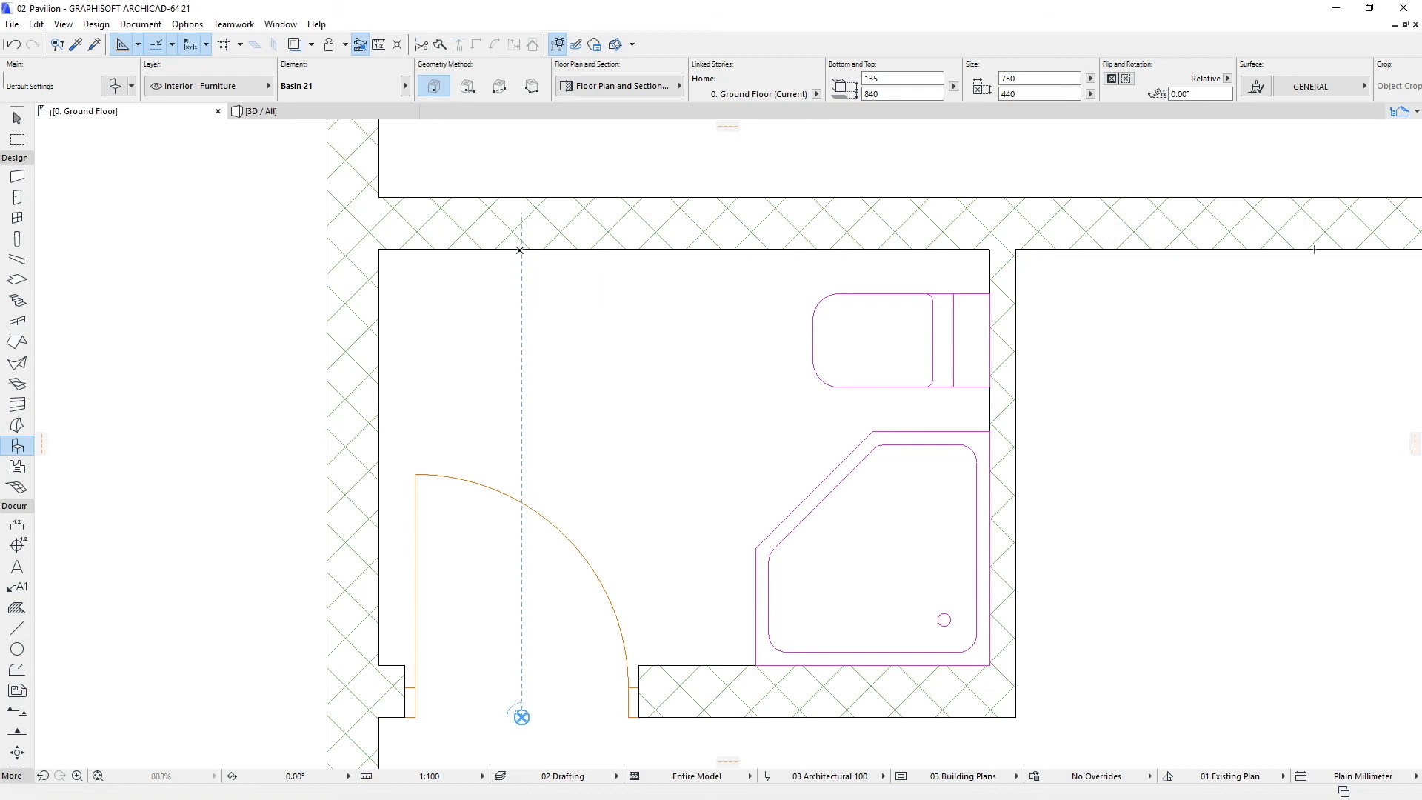
pyautogui.click(520, 249)
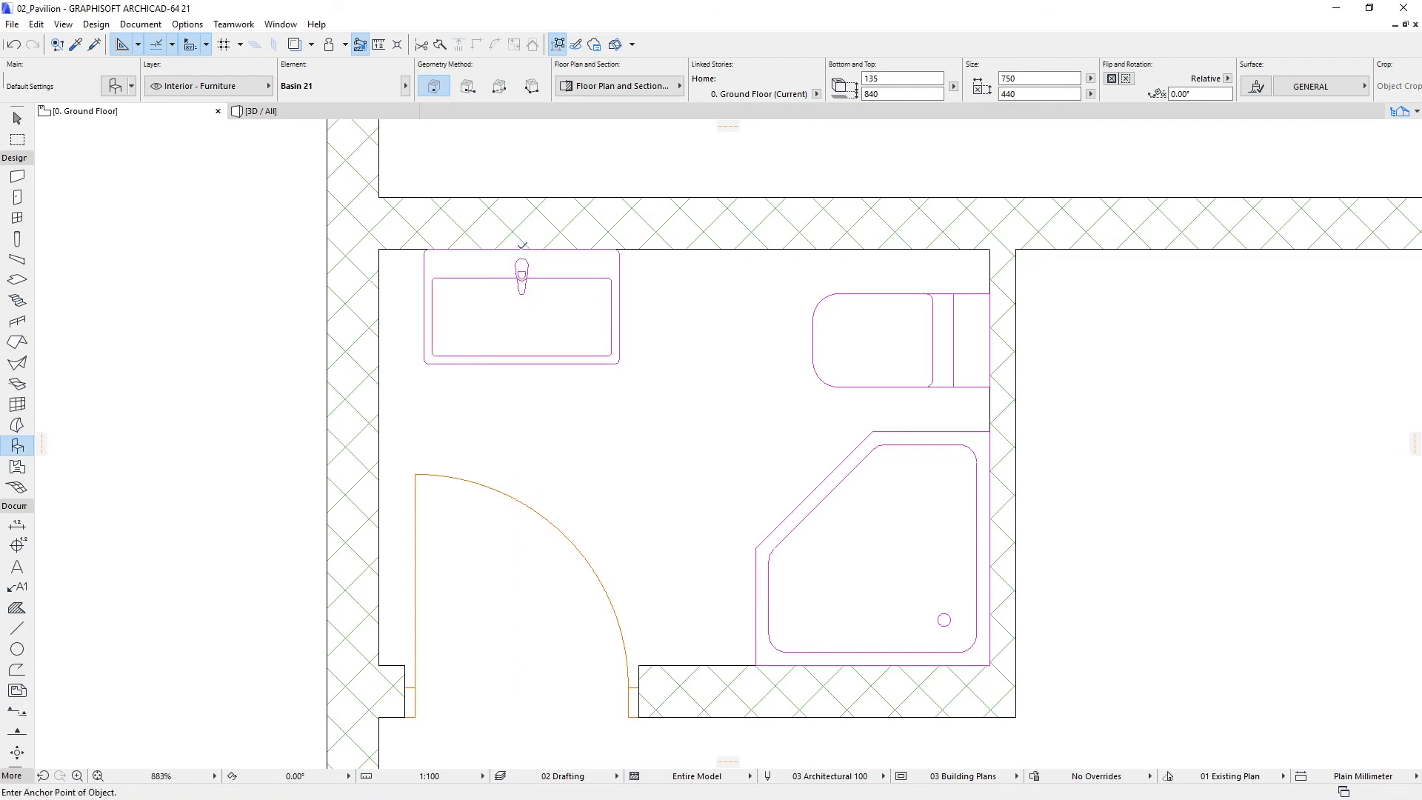